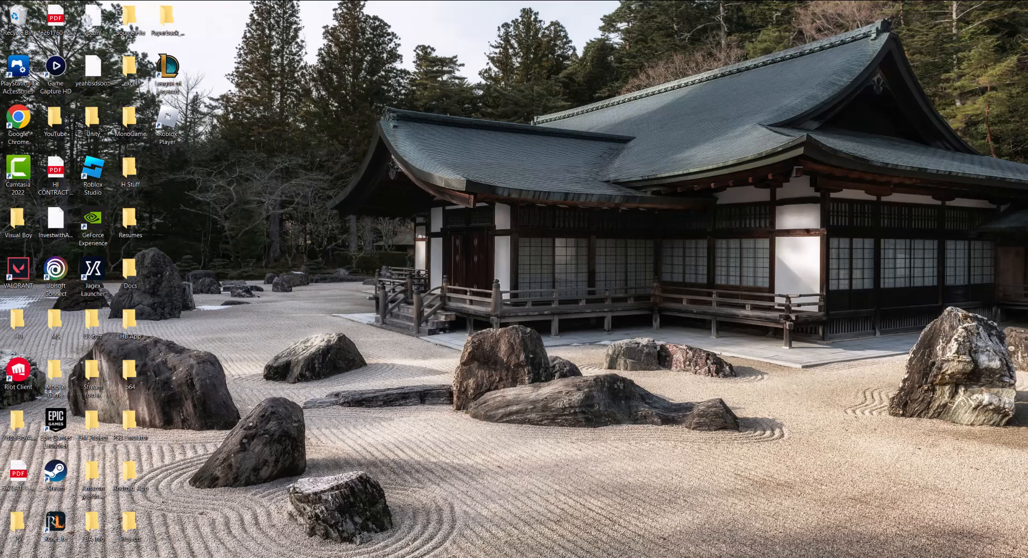
pyautogui.moveTo(503, 230)
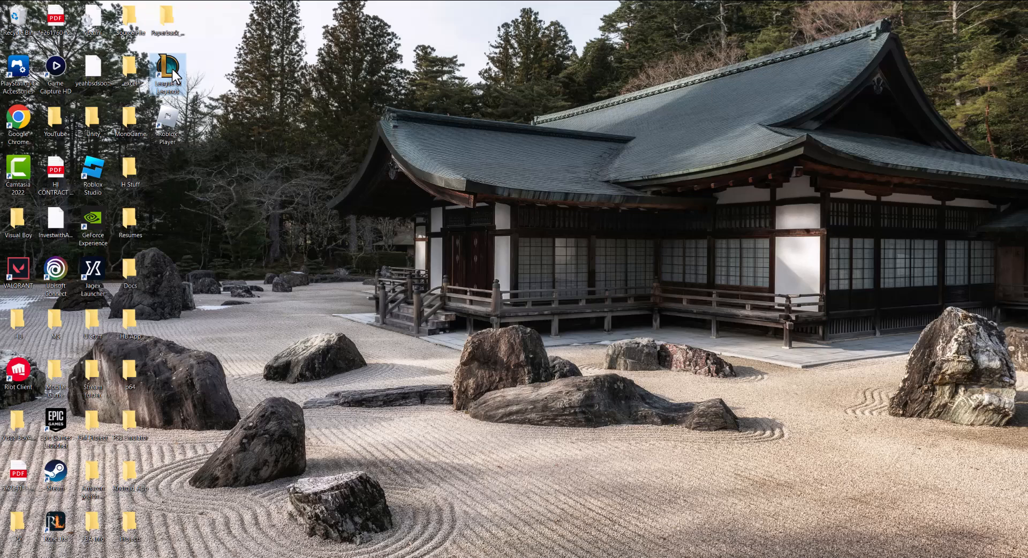
pyautogui.moveTo(169, 70)
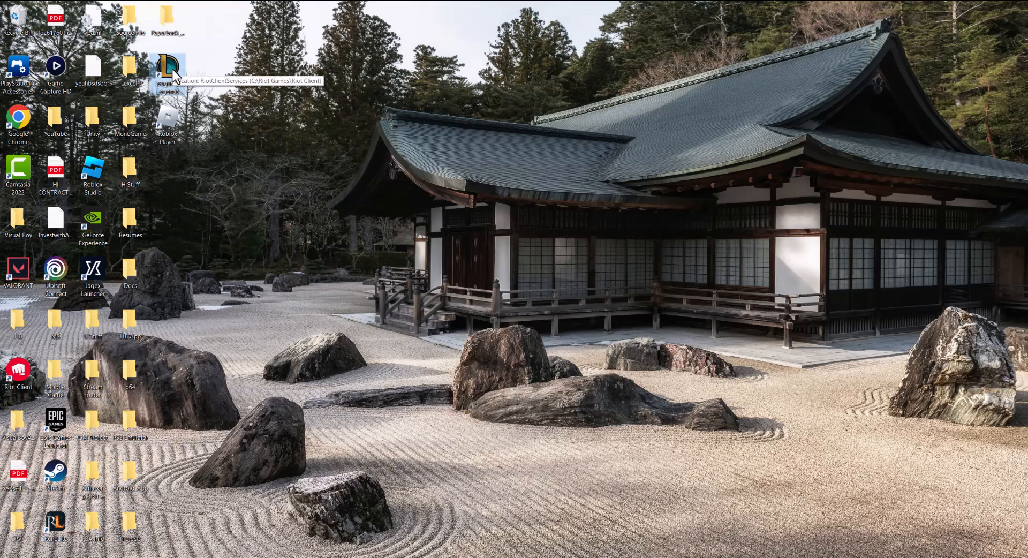
# Step: Set the League of Legends shortcut to Windows 8 compatibility mode and Run as administrator
pyautogui.rightClick(168, 69)
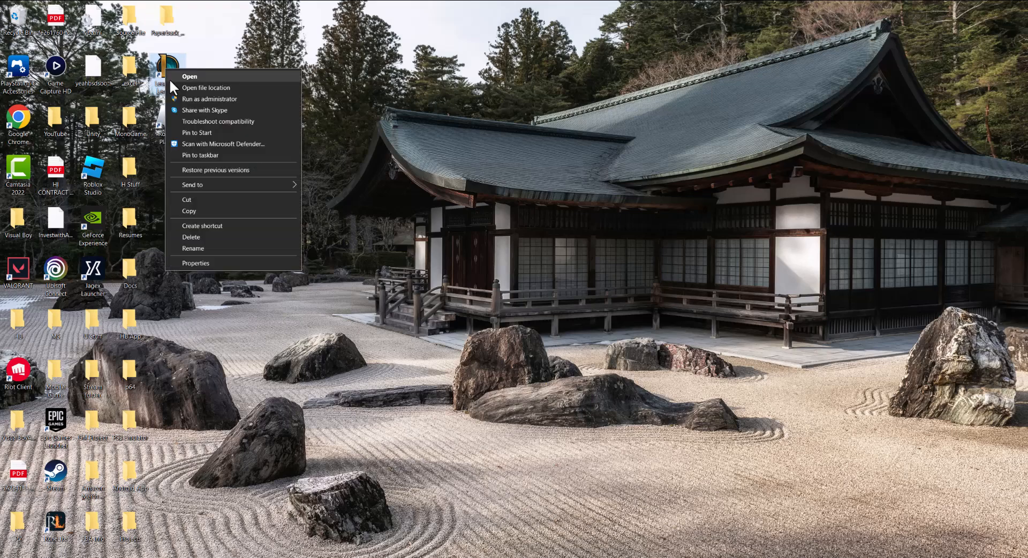
pyautogui.click(196, 262)
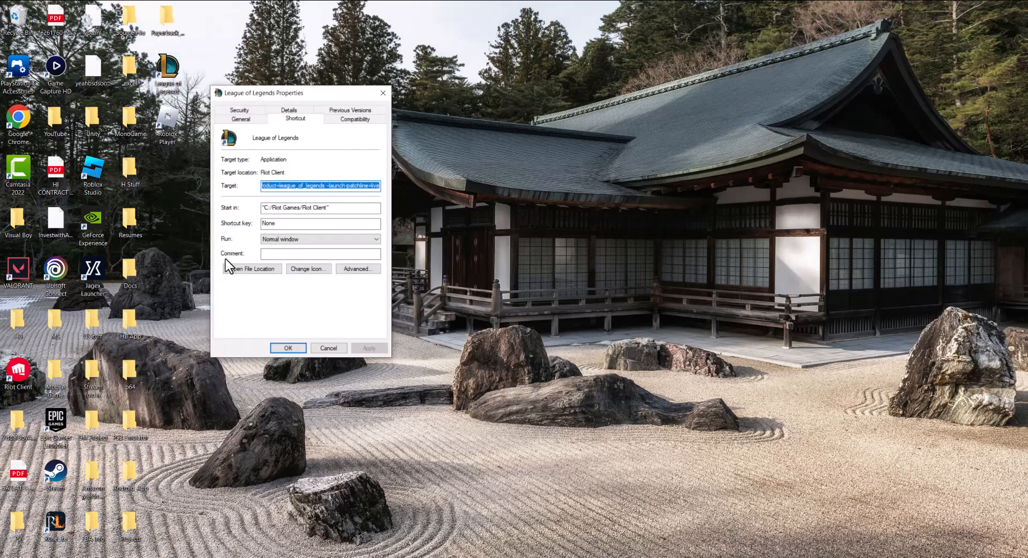
pyautogui.click(354, 118)
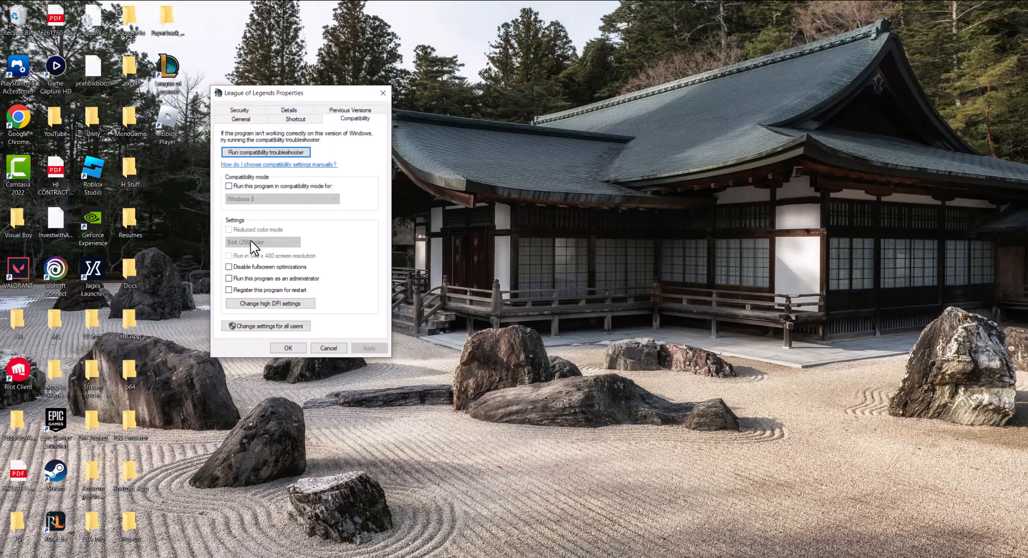
pyautogui.click(228, 186)
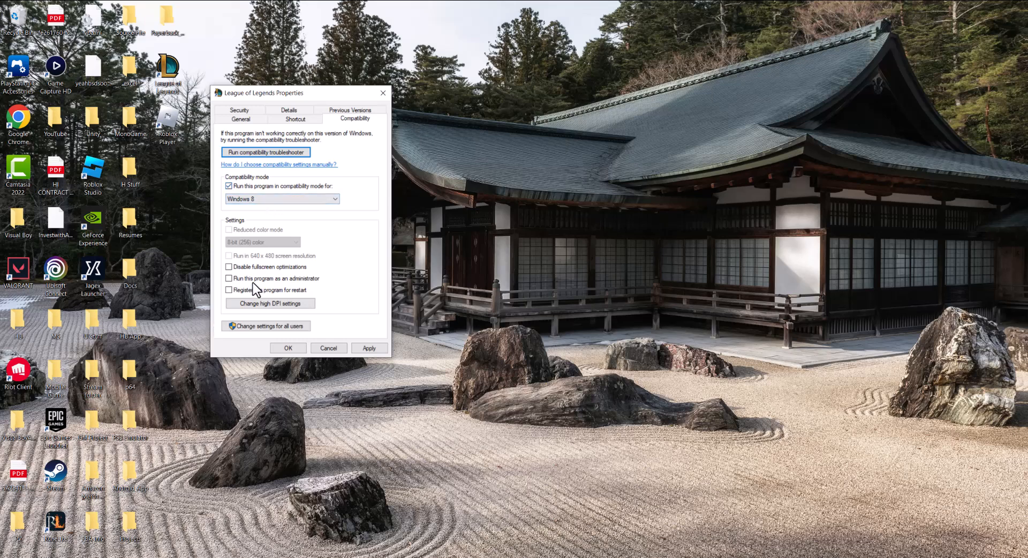
pyautogui.click(230, 278)
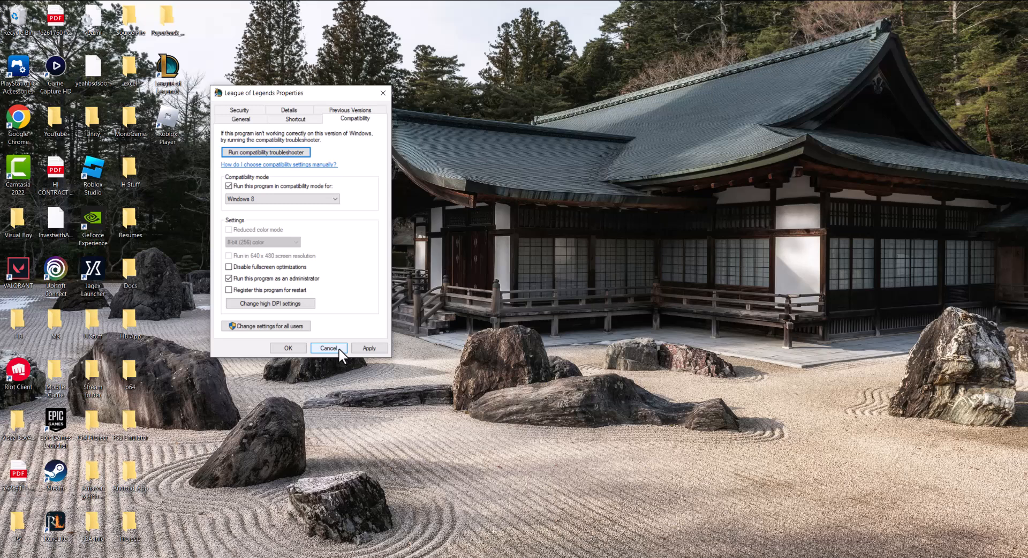
pyautogui.click(328, 348)
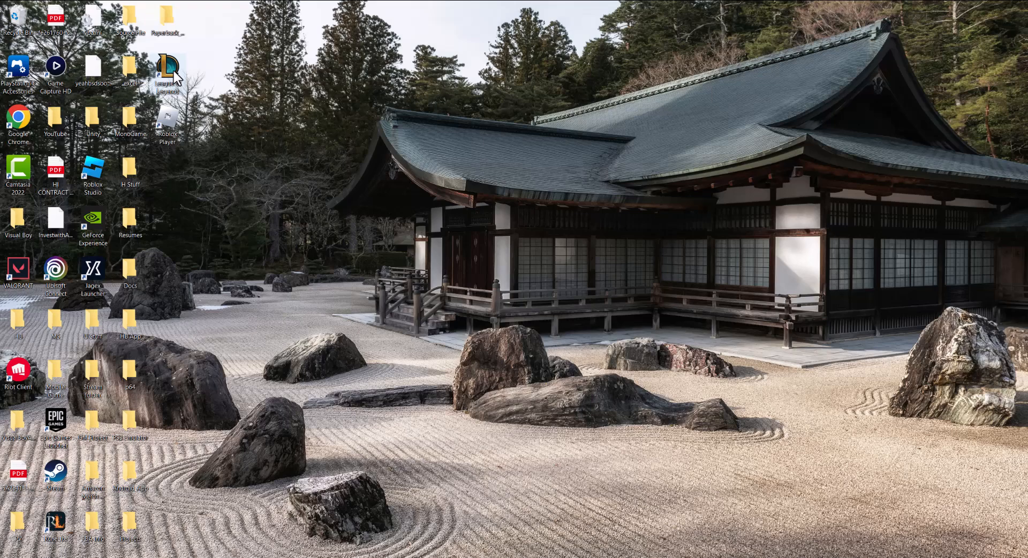
# Step: Open the League of Legends shortcut's file location, the Riot Client folder with RiotClientServices.exe
pyautogui.rightClick(167, 72)
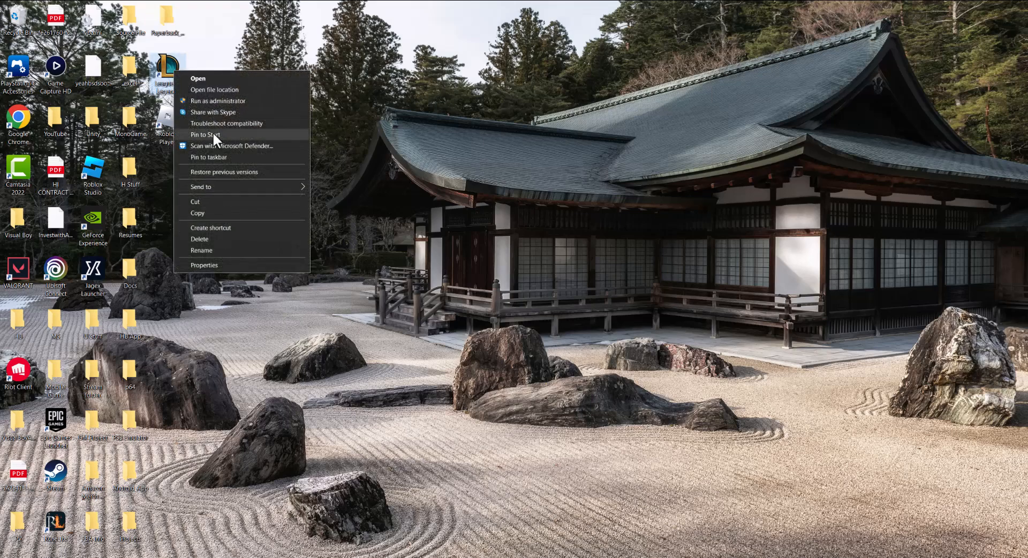
pyautogui.click(213, 90)
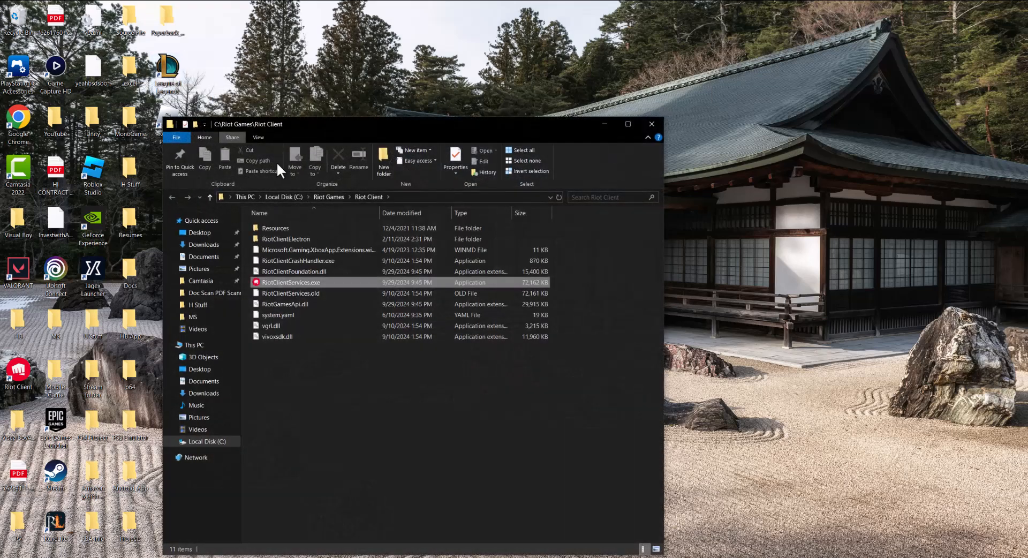
pyautogui.click(286, 239)
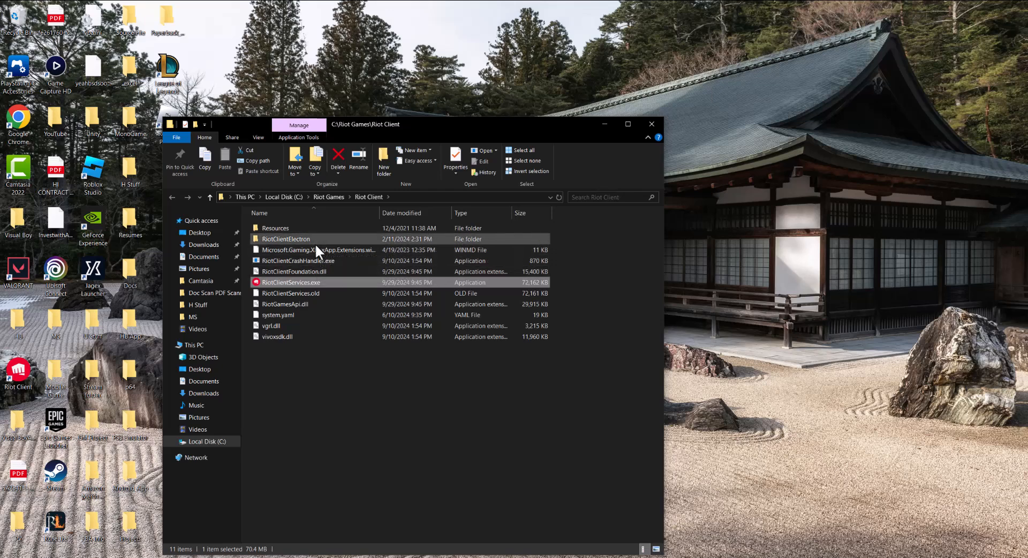
pyautogui.moveTo(289, 289)
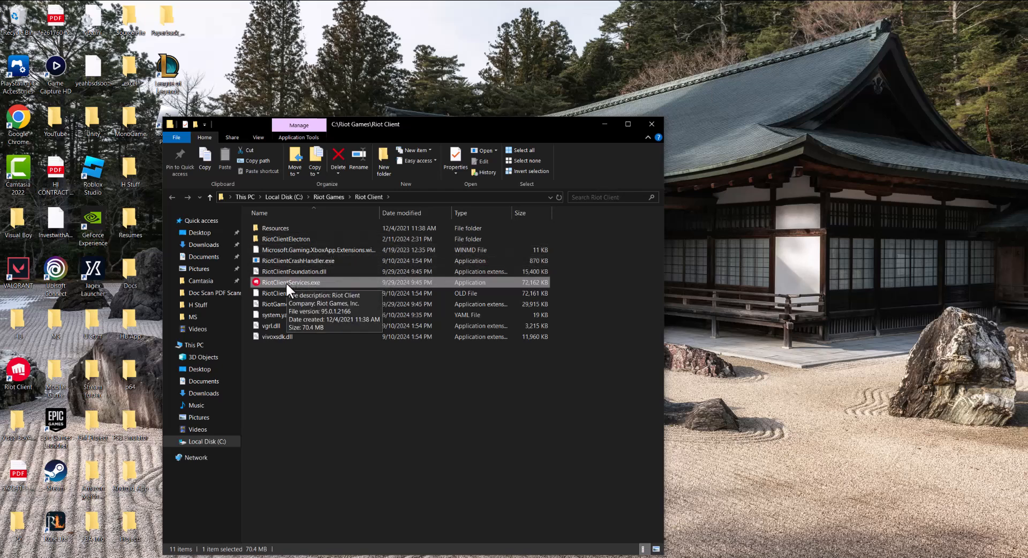
pyautogui.rightClick(291, 282)
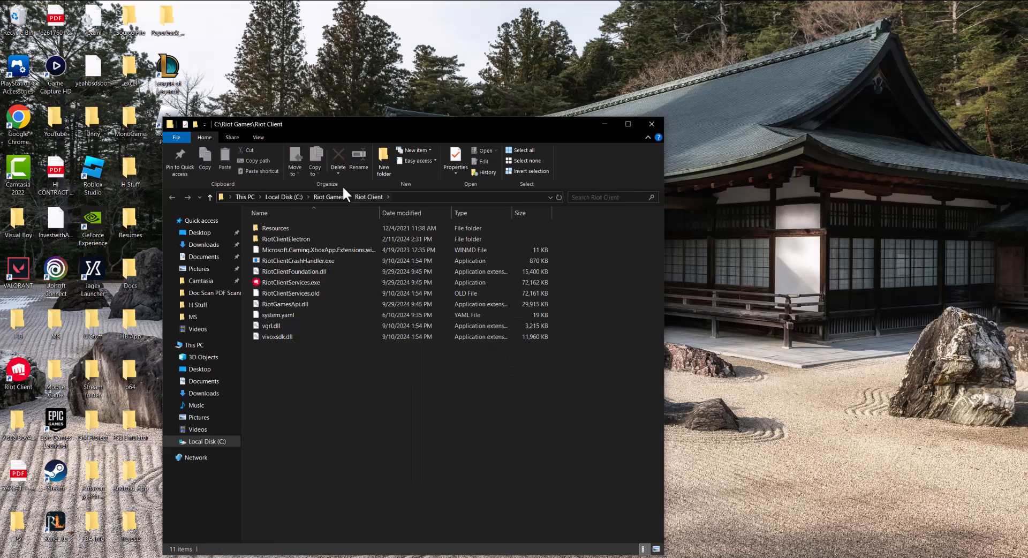
# Step: Open the League of Legends folder under Riot Games and select its Config and Logs folders
pyautogui.click(328, 196)
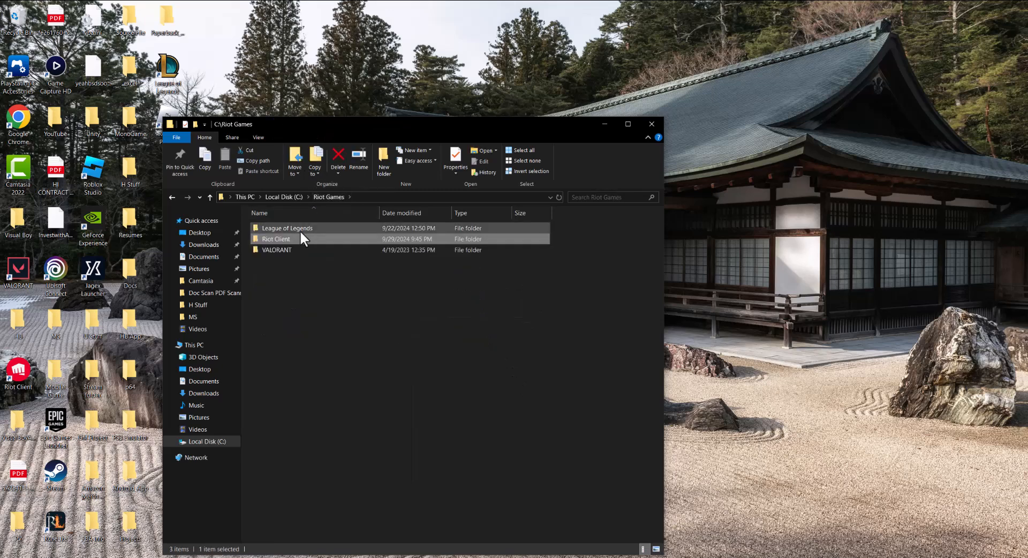
pyautogui.doubleClick(287, 228)
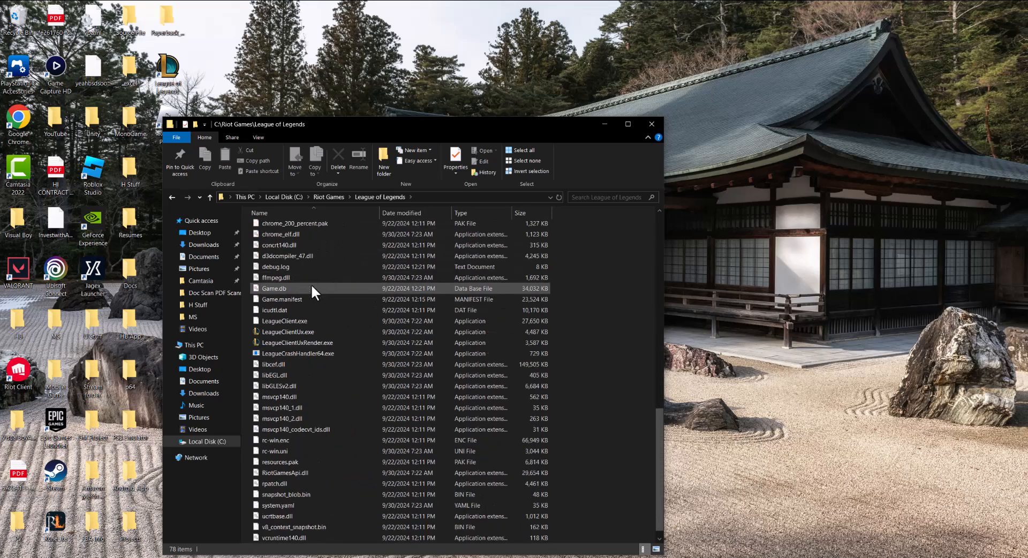
pyautogui.scroll(3)
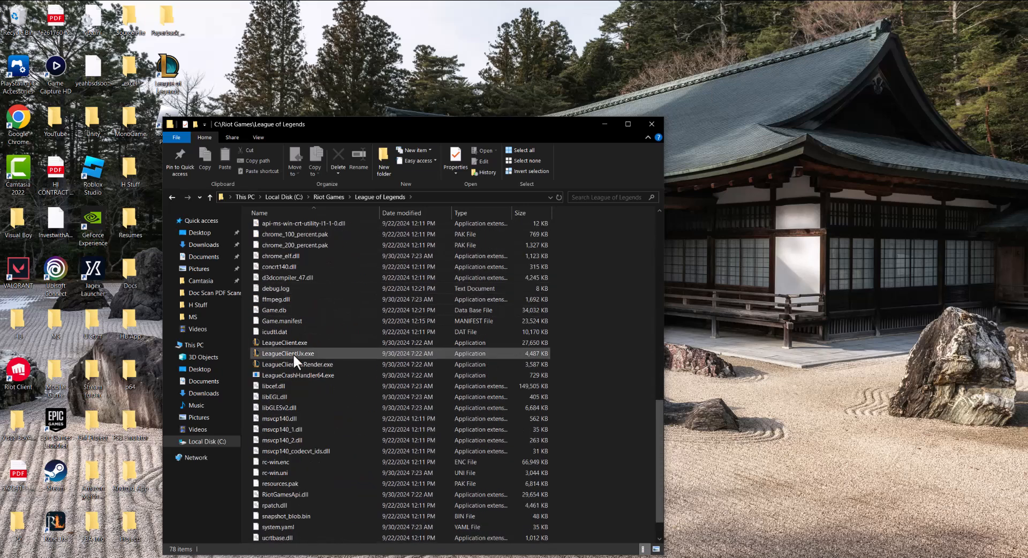
pyautogui.click(284, 342)
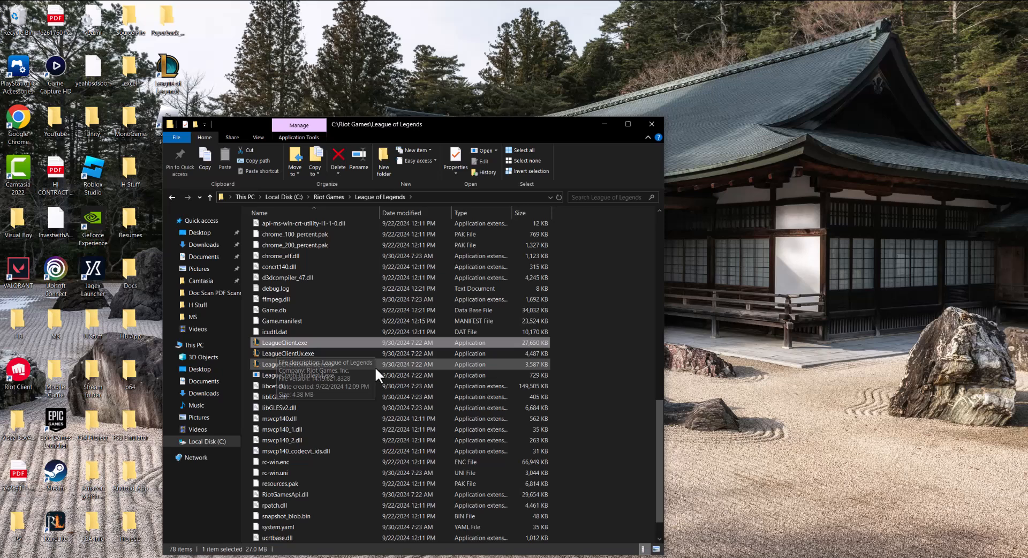
pyautogui.moveTo(319, 346)
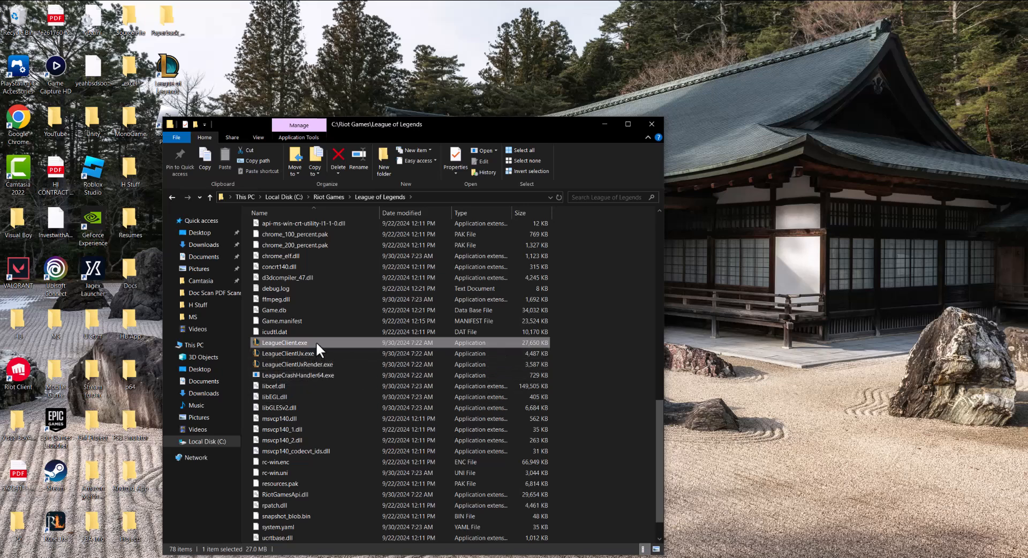
pyautogui.rightClick(284, 342)
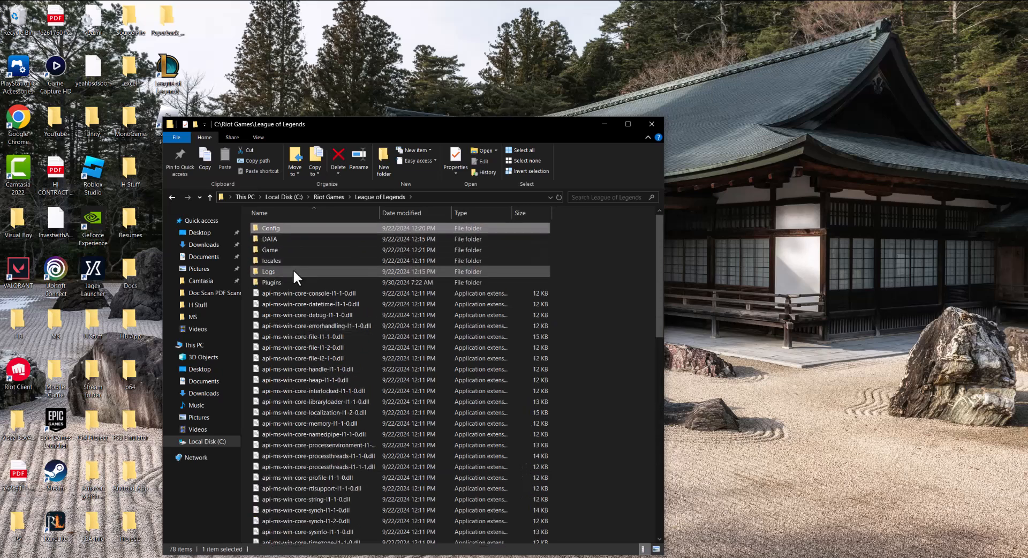
pyautogui.click(295, 271)
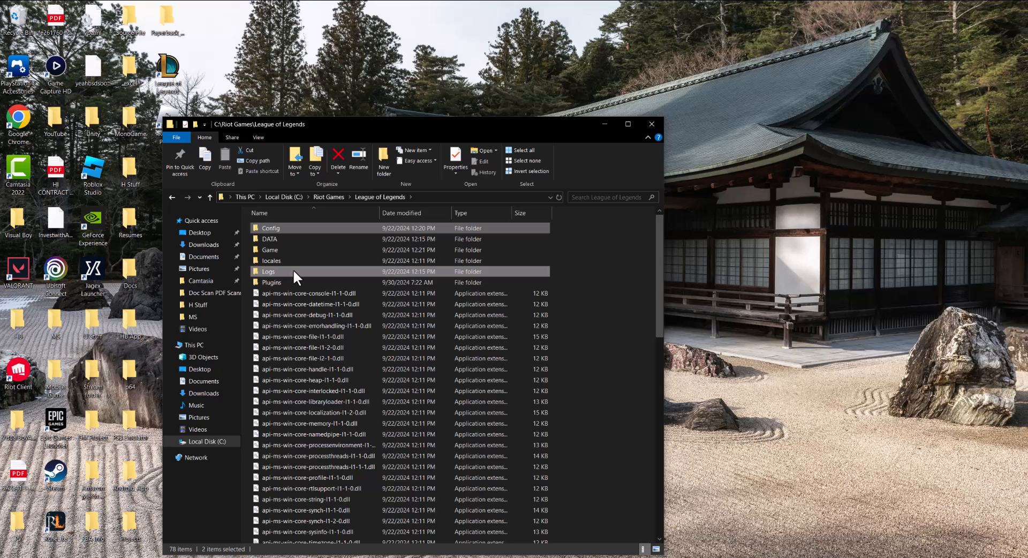